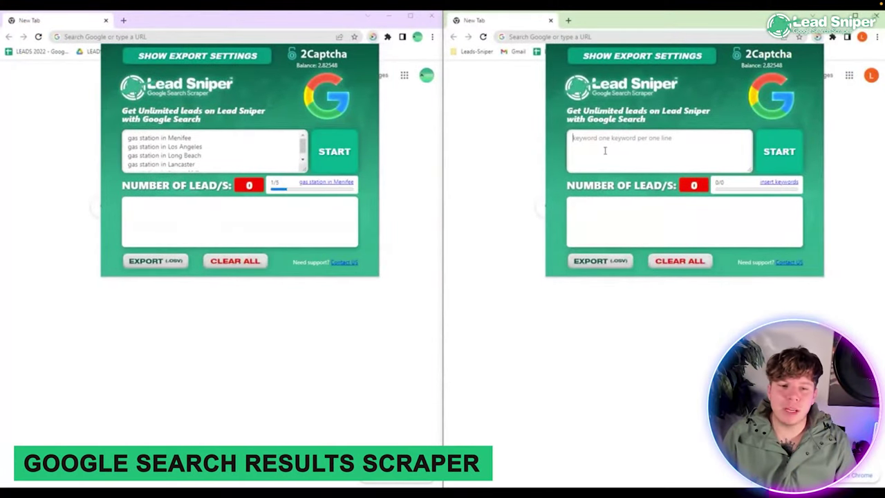
Start scraping the Menifee and Irvine gas-station keyword lists, collecting 588 and 553 leads.
left_click(334, 152)
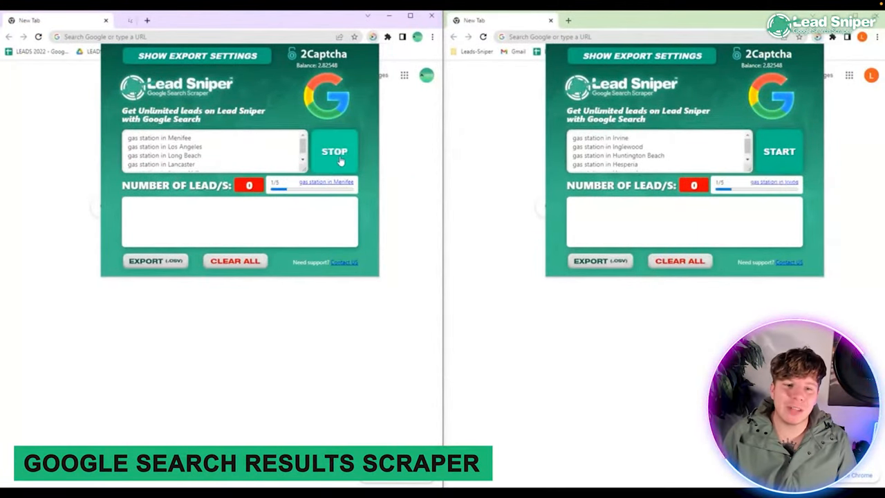
left_click(778, 152)
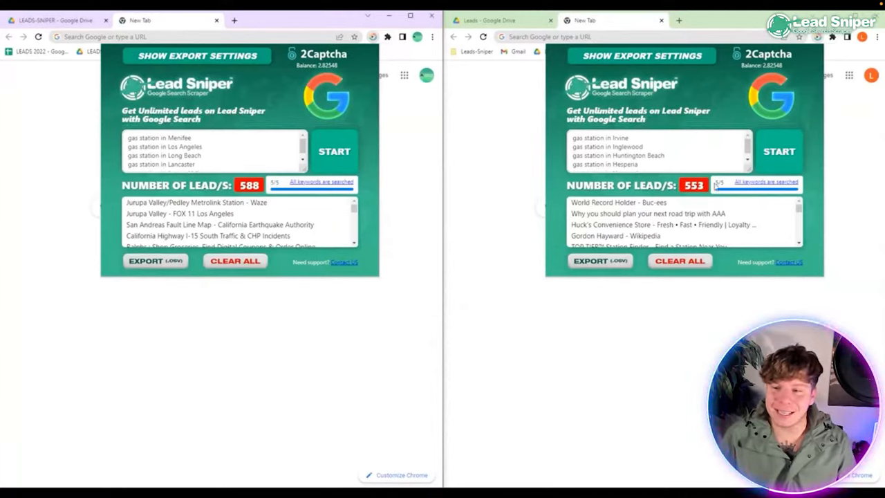
mouse_move(480, 272)
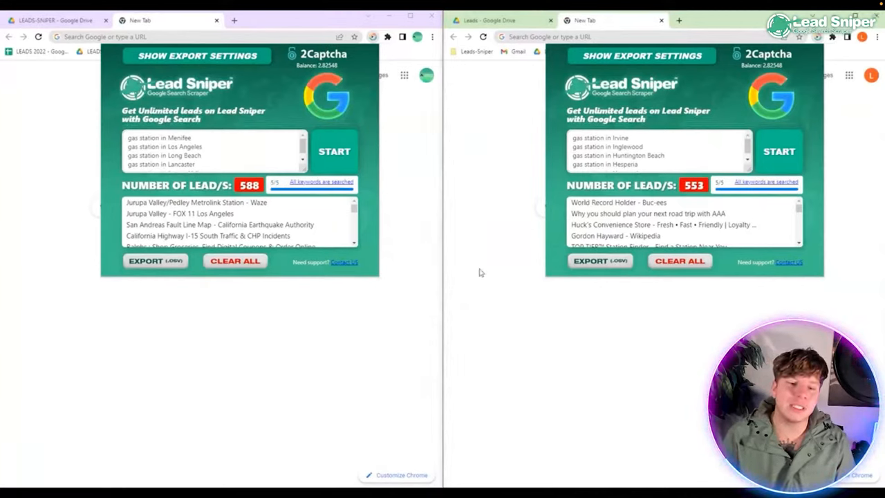
Export the scraped leads to extractedData.csv for opening in Google Sheets.
left_click(155, 261)
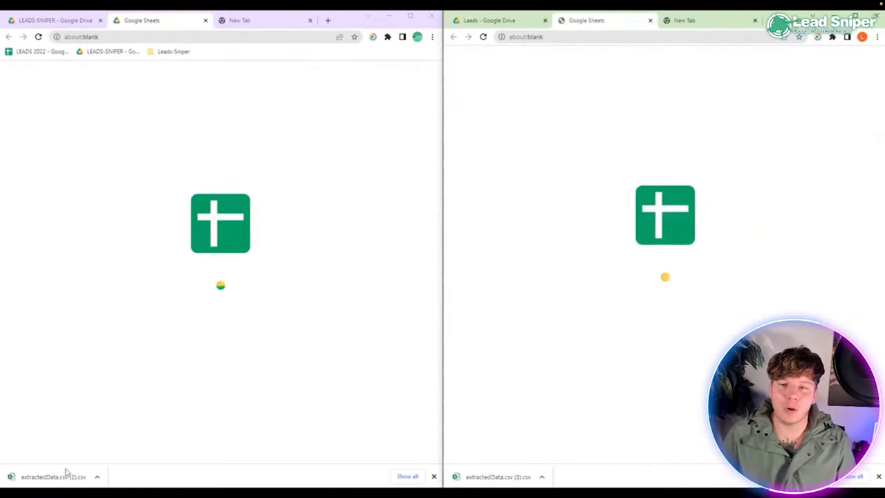
Inspect a lead's keyword cell and scroll through the Menifee leads sheet.
left_click(54, 476)
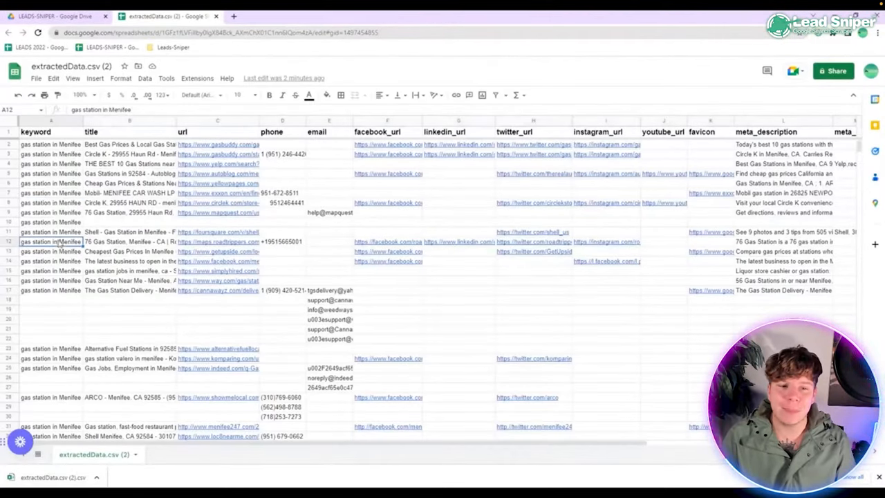
scroll("down", 3)
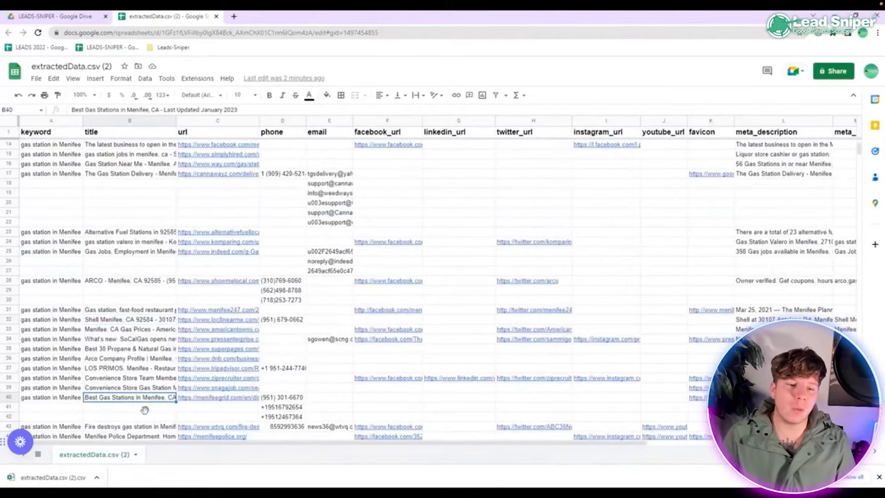
scroll("up", 3)
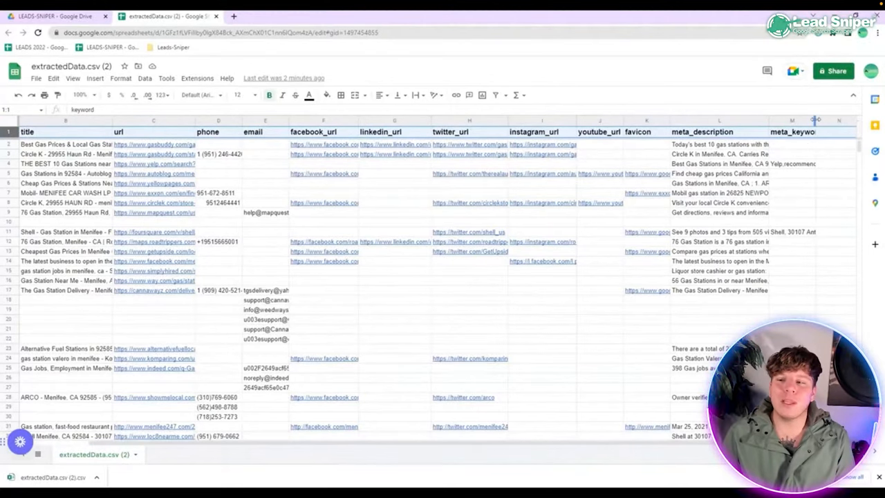
scroll("down", 3)
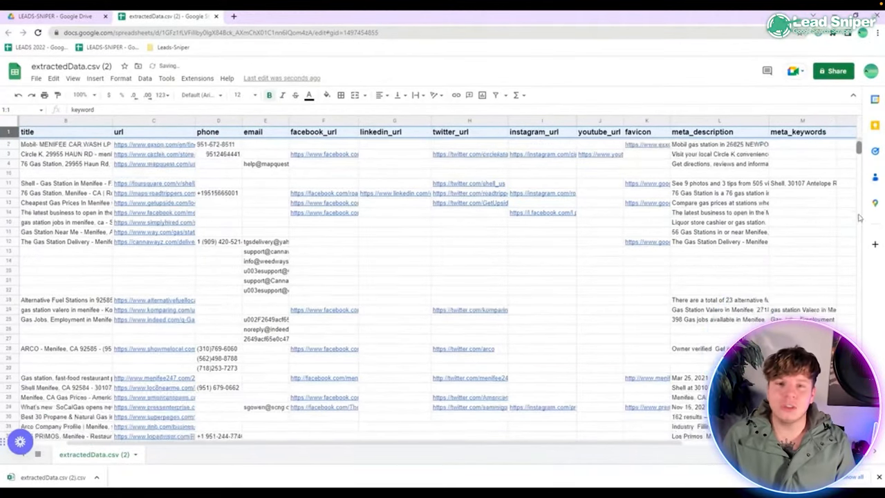
scroll("down", 3)
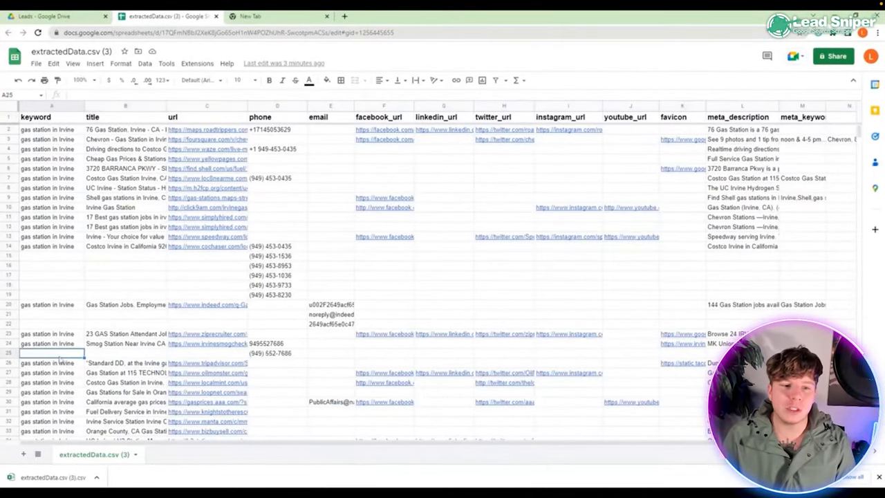
Check an Irvine lead's Facebook link, close the share page, and return to the sheet.
left_click(125, 382)
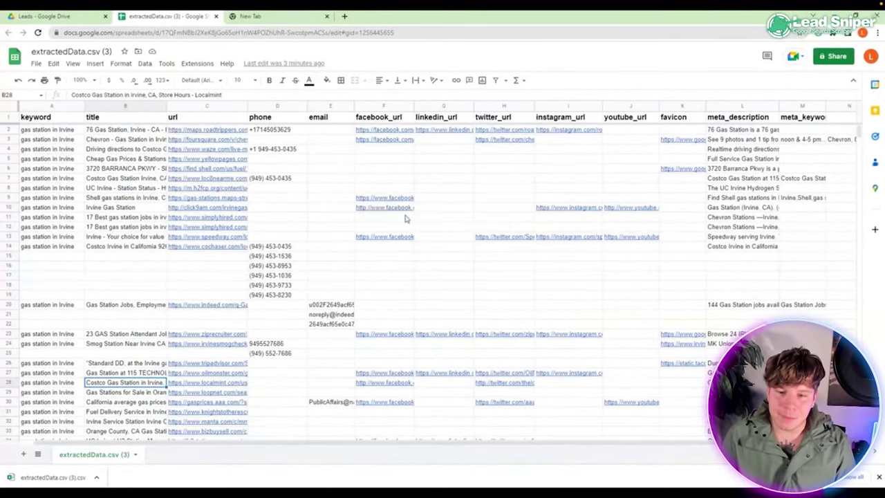
left_click(384, 197)
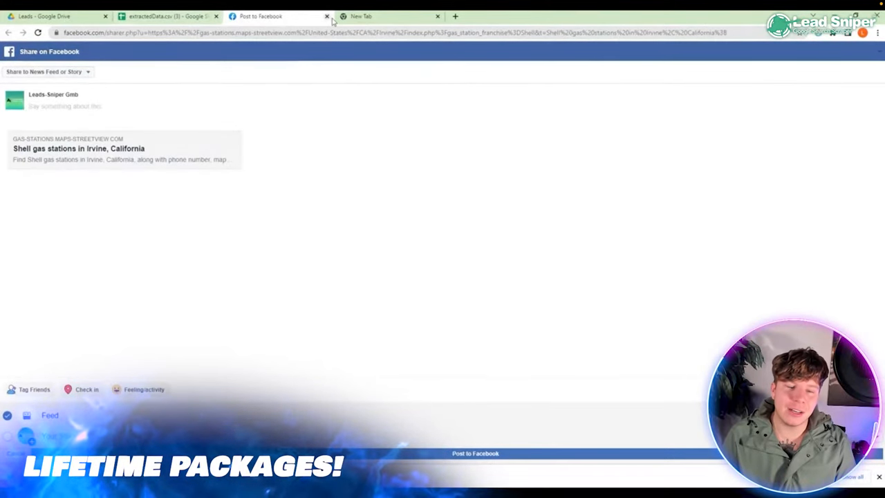
left_click(326, 16)
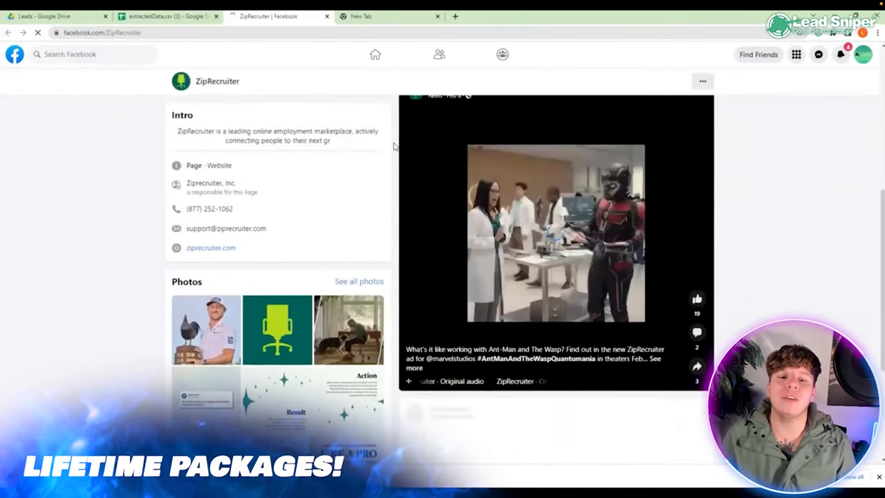
left_click(170, 16)
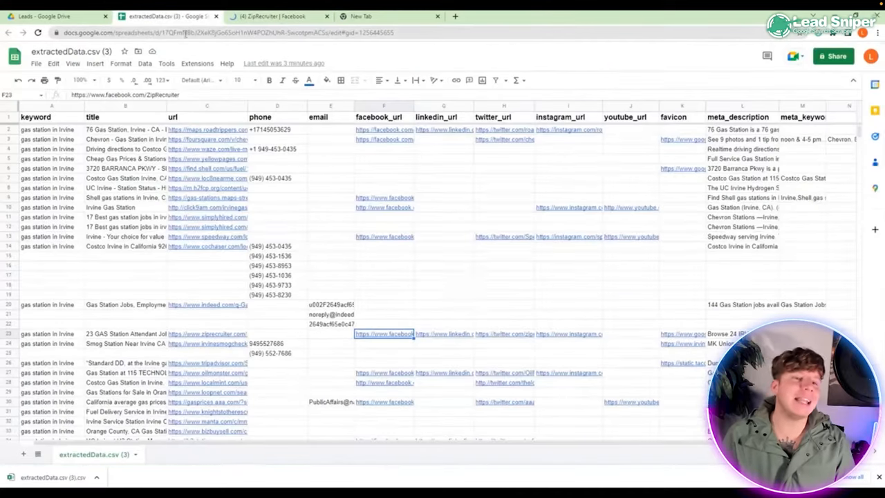
Check a lead's LinkedIn company page and return to the Irvine leads sheet.
scroll("down", 3)
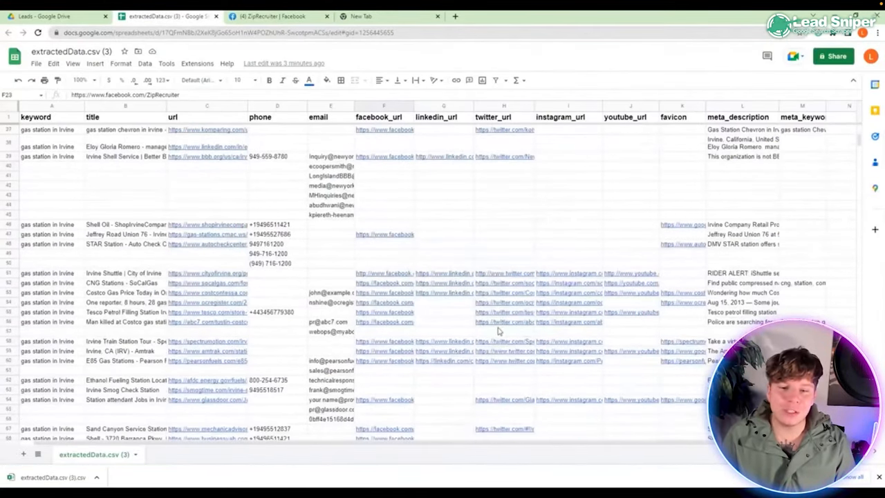
left_click(442, 340)
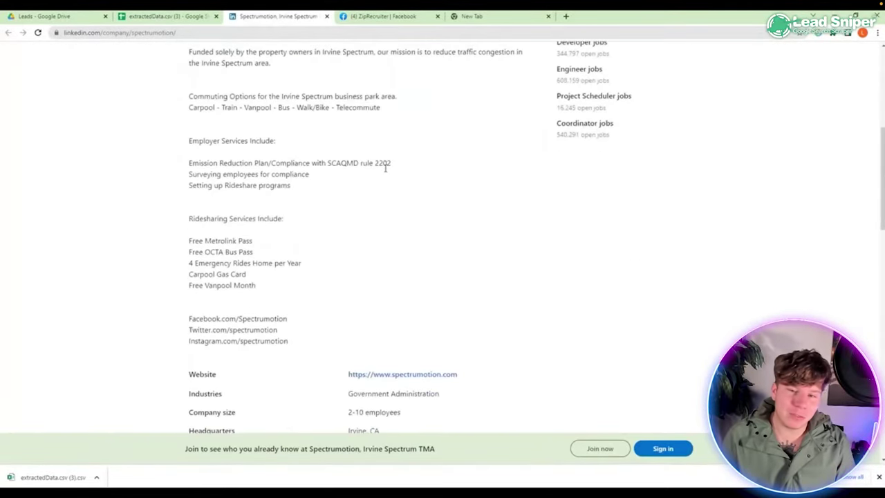
left_click(166, 16)
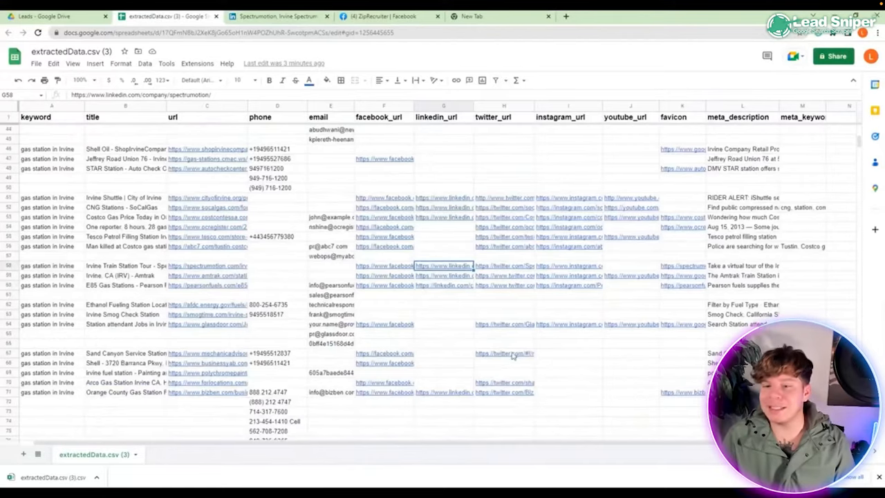
Check the MechanicAdvisor Twitter and Glassdoor YouTube profile links from the leads.
left_click(504, 353)
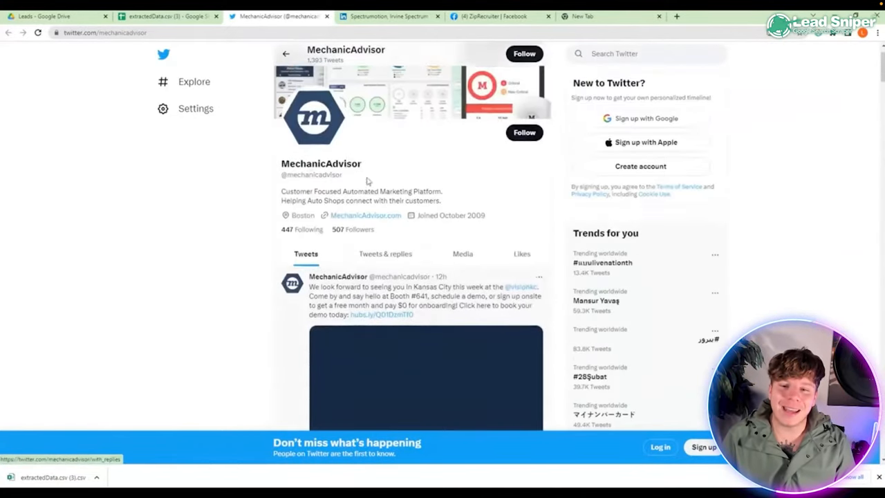
left_click(165, 16)
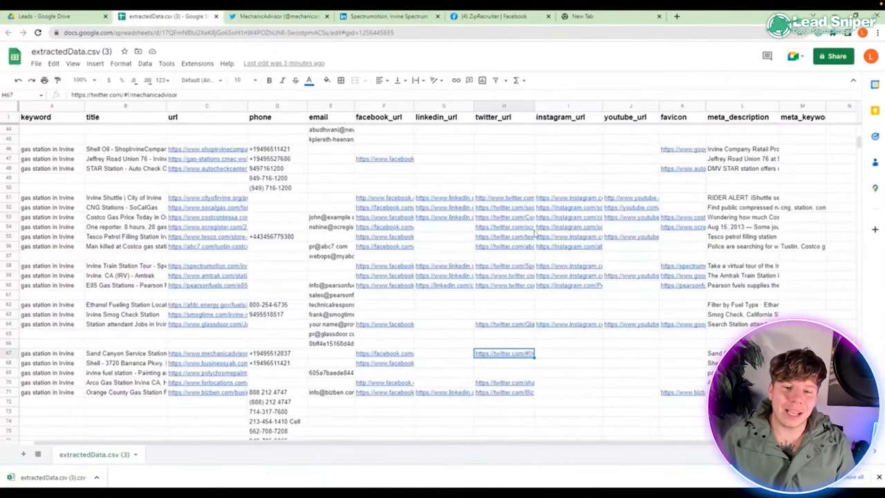
scroll("down", 3)
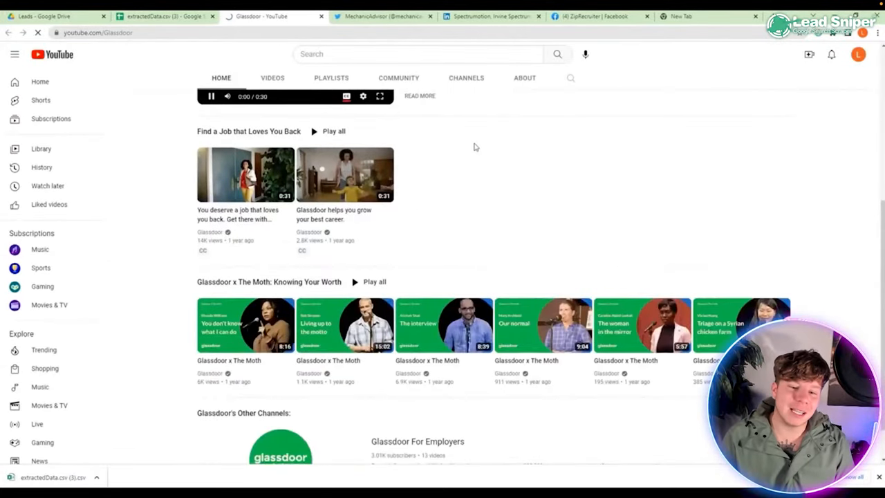
left_click(164, 16)
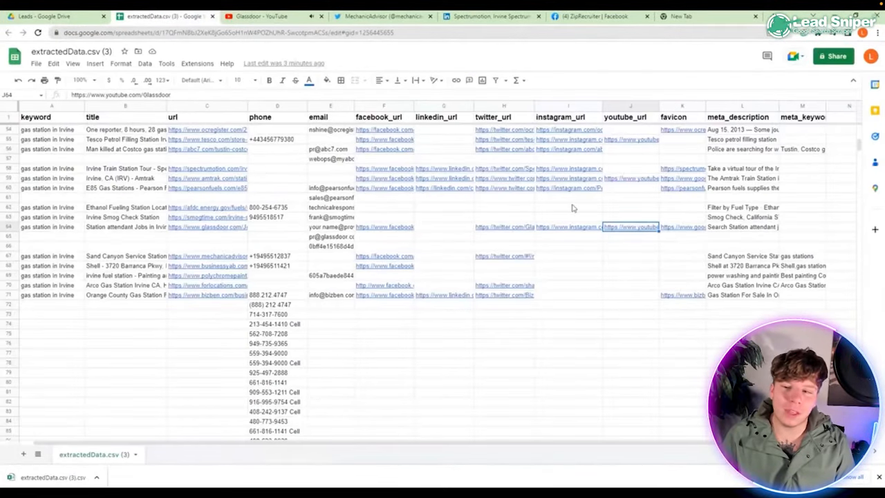
scroll("up", 3)
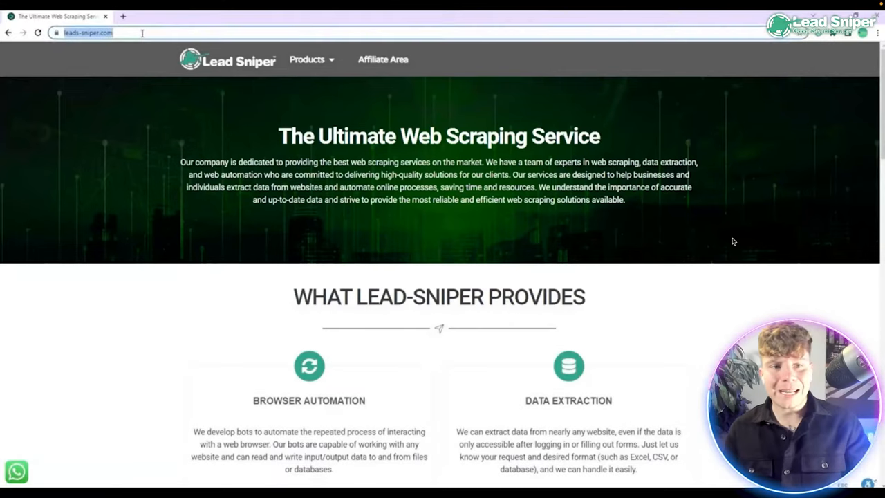
Open the Google Search Scraper product page and scroll down to the lifetime pricing plans.
left_click(310, 59)
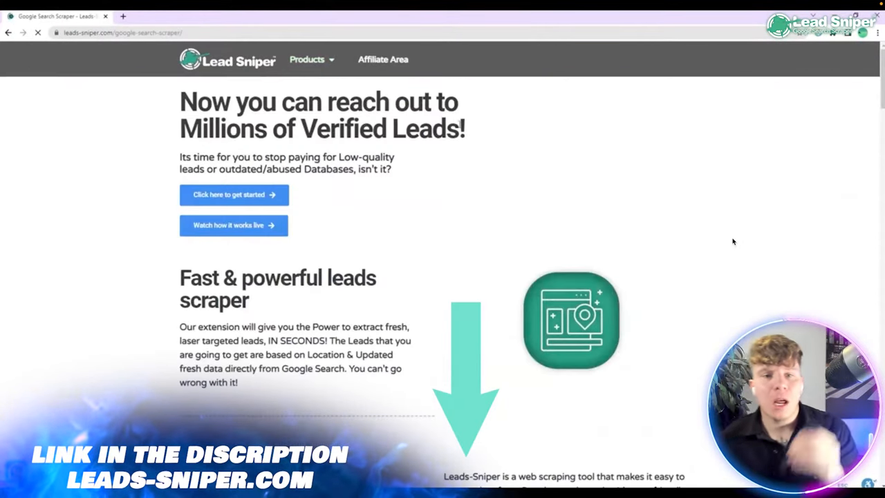
scroll("down", 3)
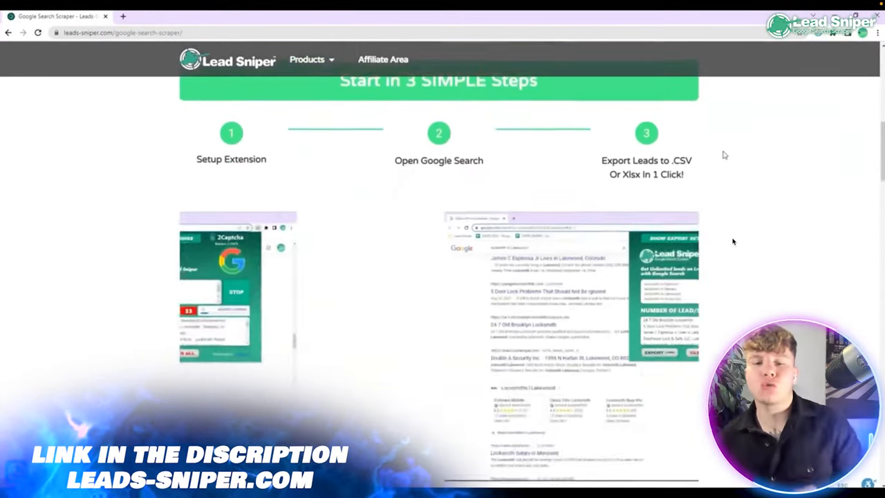
scroll("down", 3)
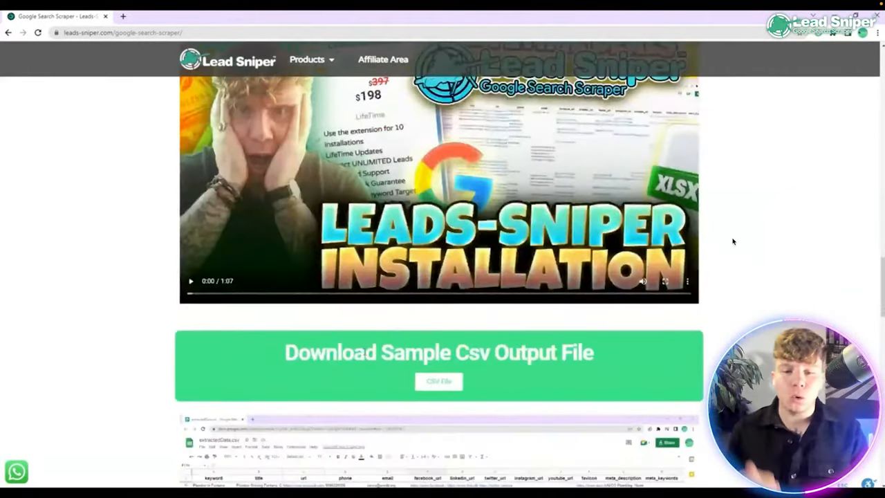
scroll("down", 3)
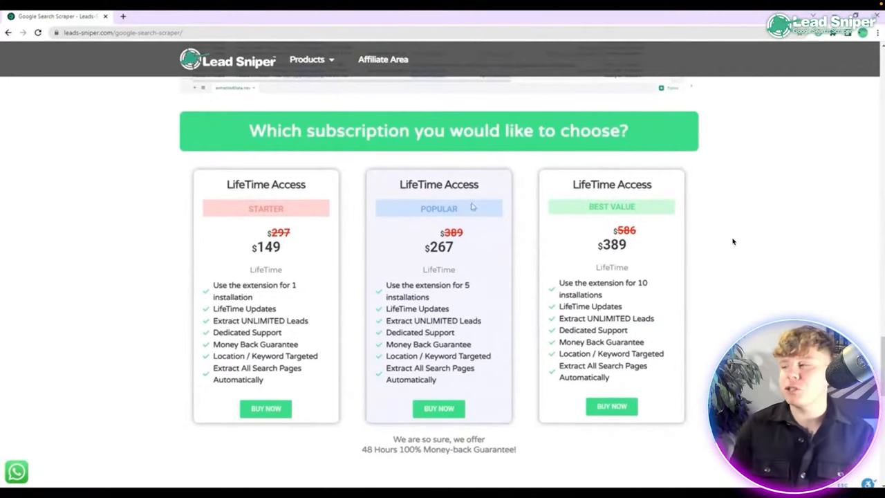
mouse_move(244, 251)
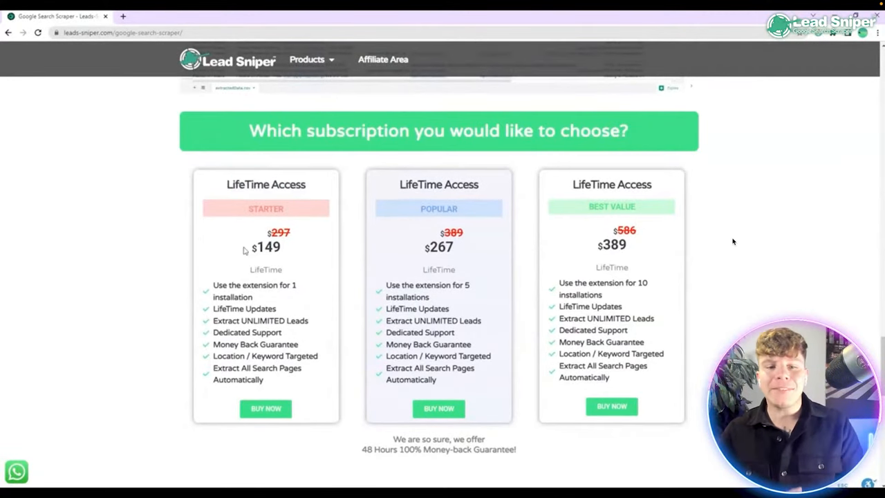
Highlight the LifeTime Access plan prices, including the Popular $267 plan, then reach Download Free Version.
double_click(253, 285)
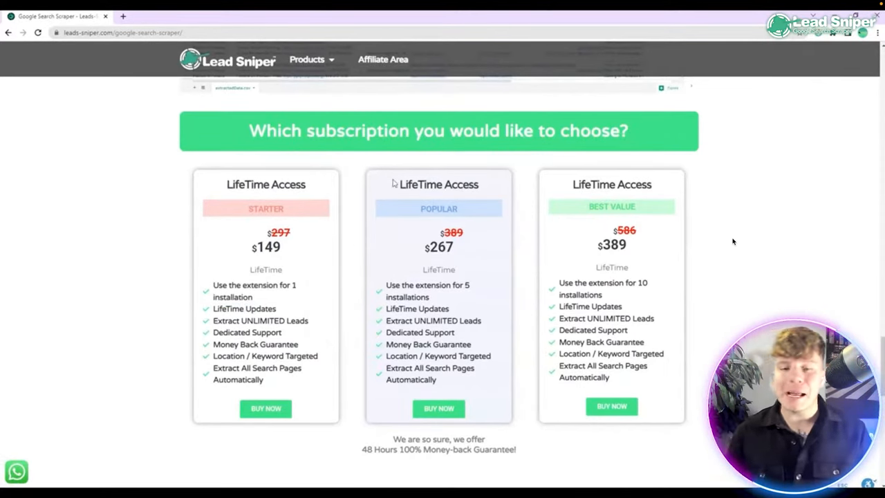
double_click(438, 247)
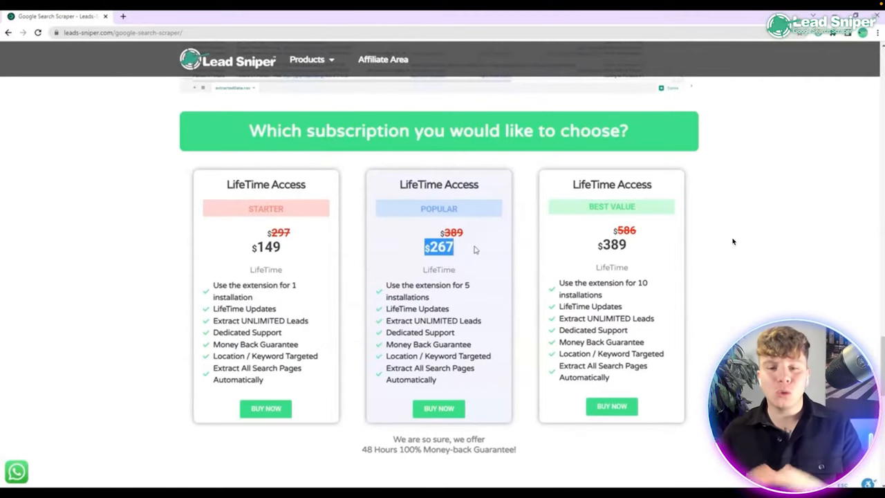
double_click(427, 290)
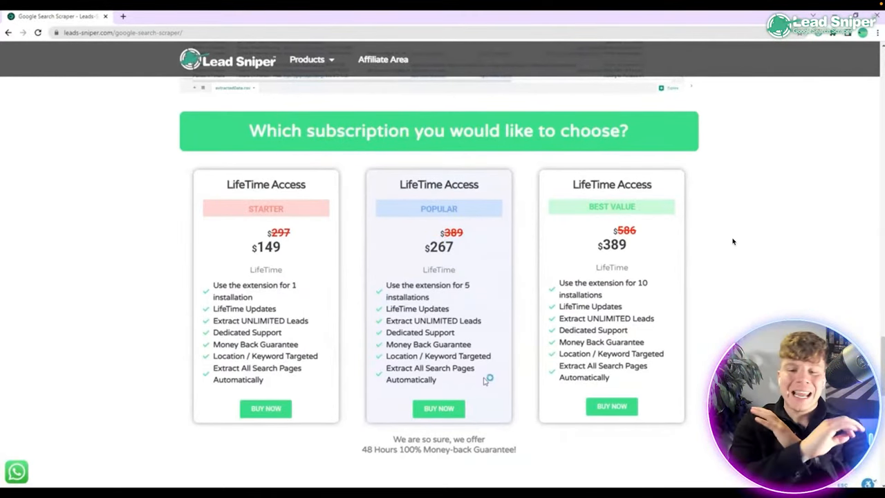
double_click(611, 184)
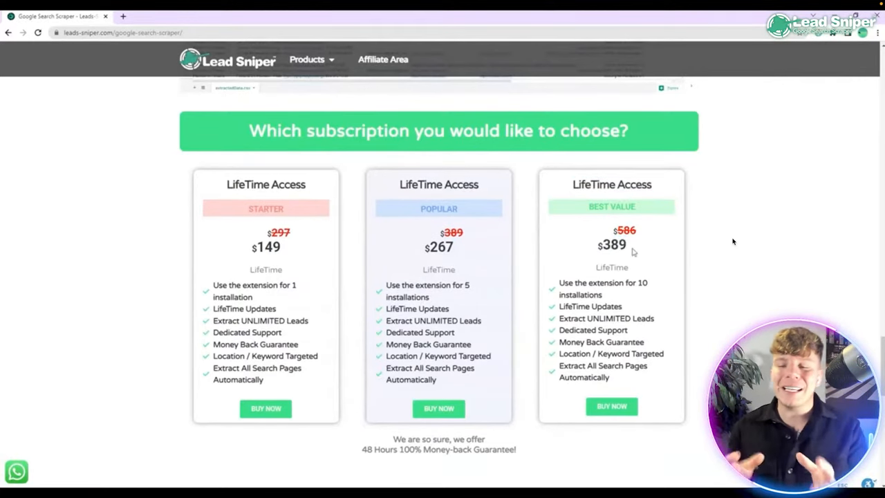
double_click(603, 288)
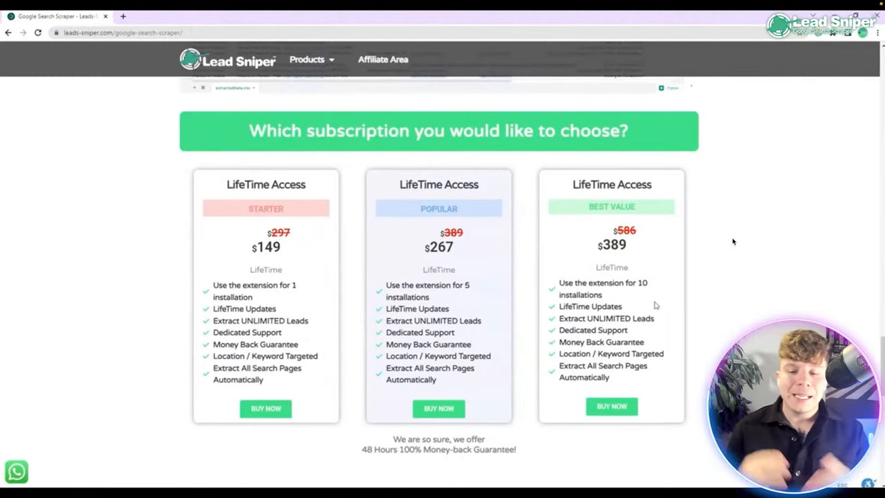
scroll("down", 3)
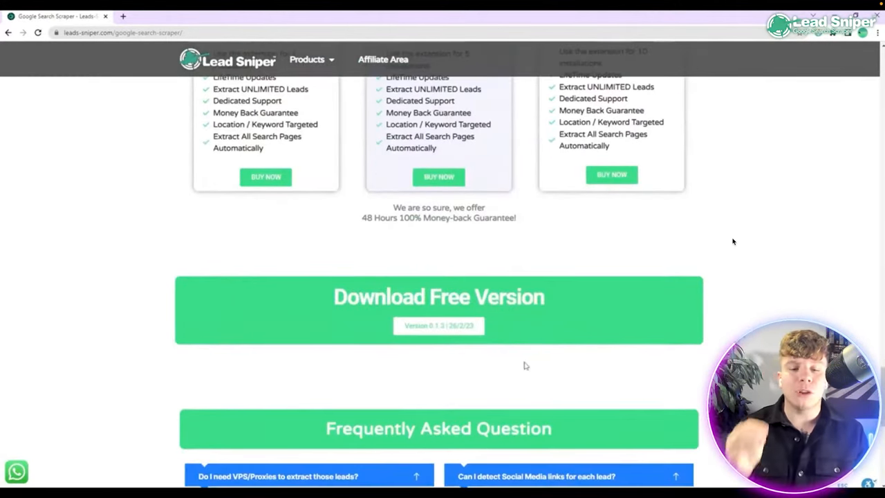